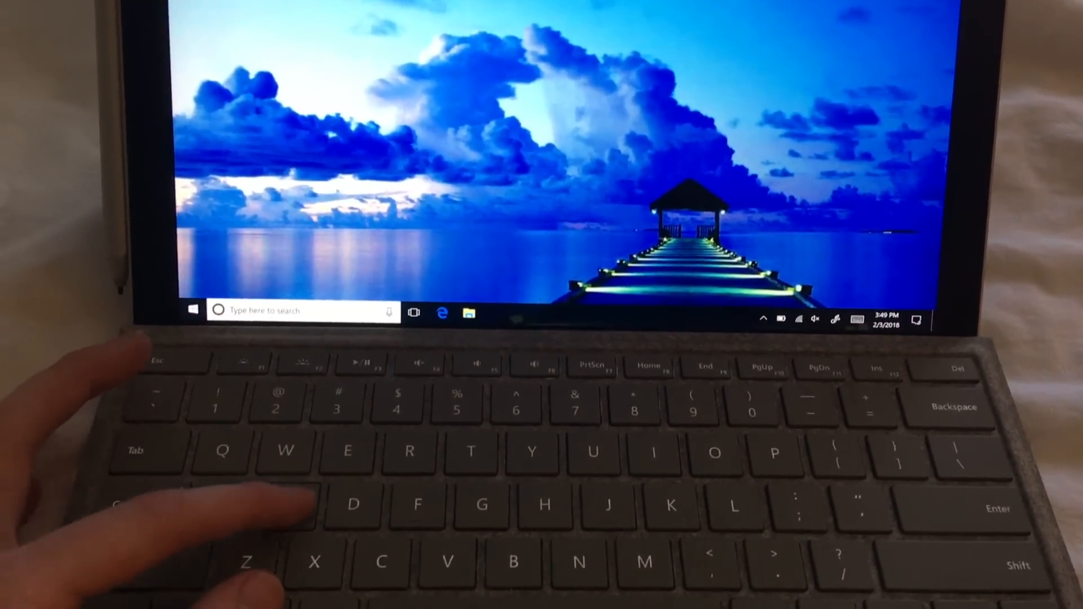
Search the taskbar for 'dev' and launch Device Manager
text(dev)
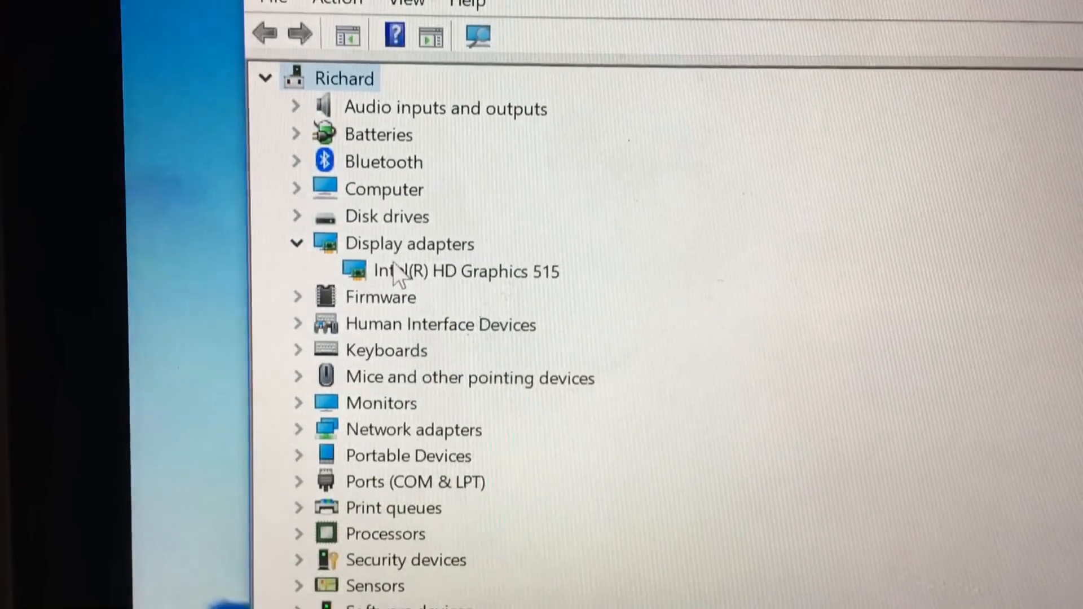
Choose Uninstall device on the Intel(R) HD Graphics 515 adapter
right_click(463, 271)
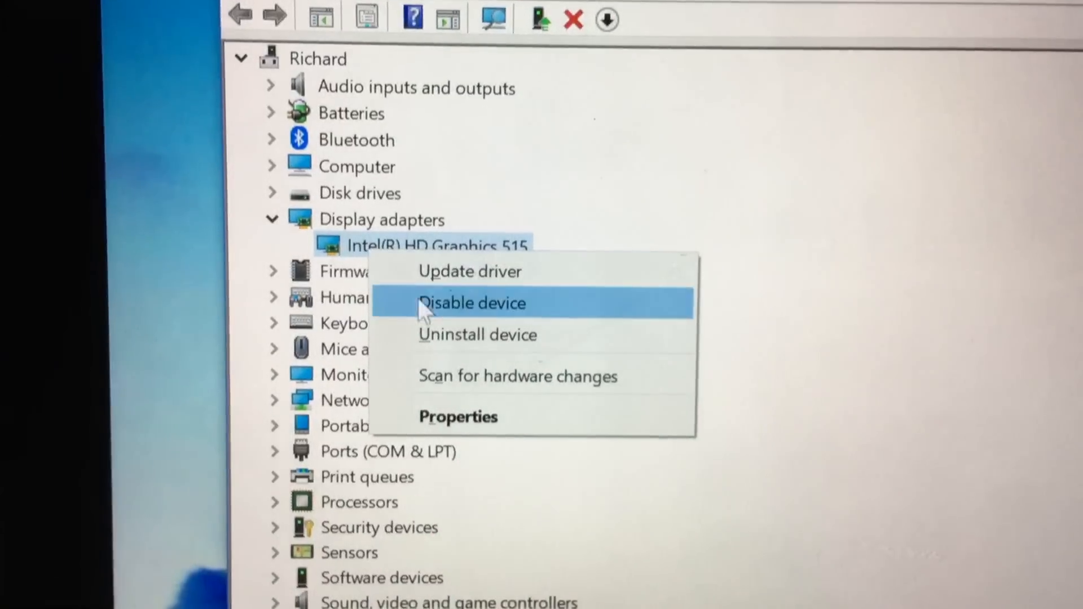
click(477, 335)
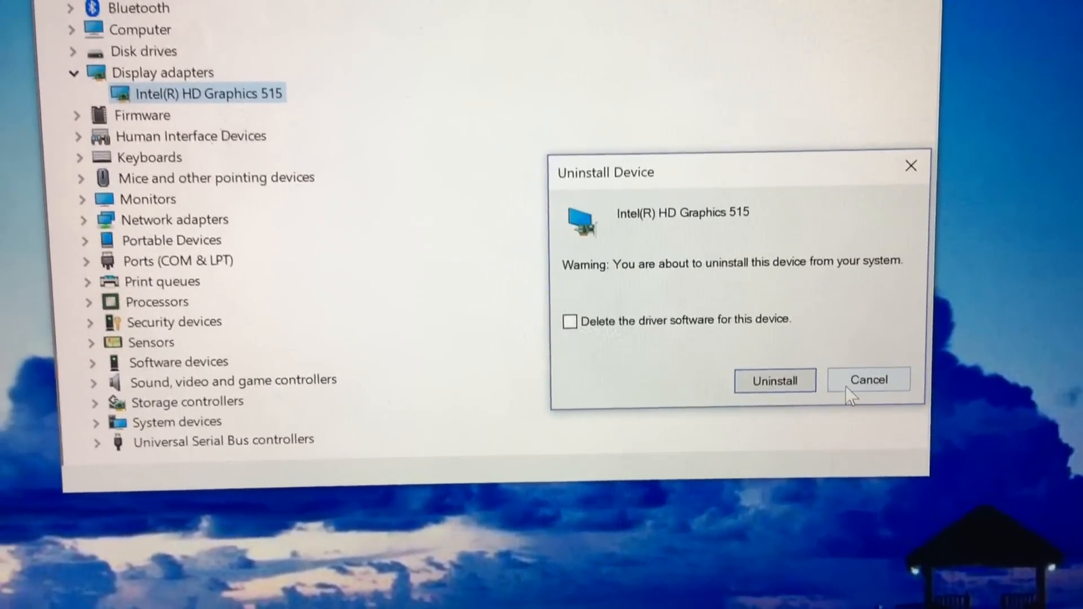
Cancel the uninstall, browse the device list, and select Intel(R) HD Graphics 515
click(867, 379)
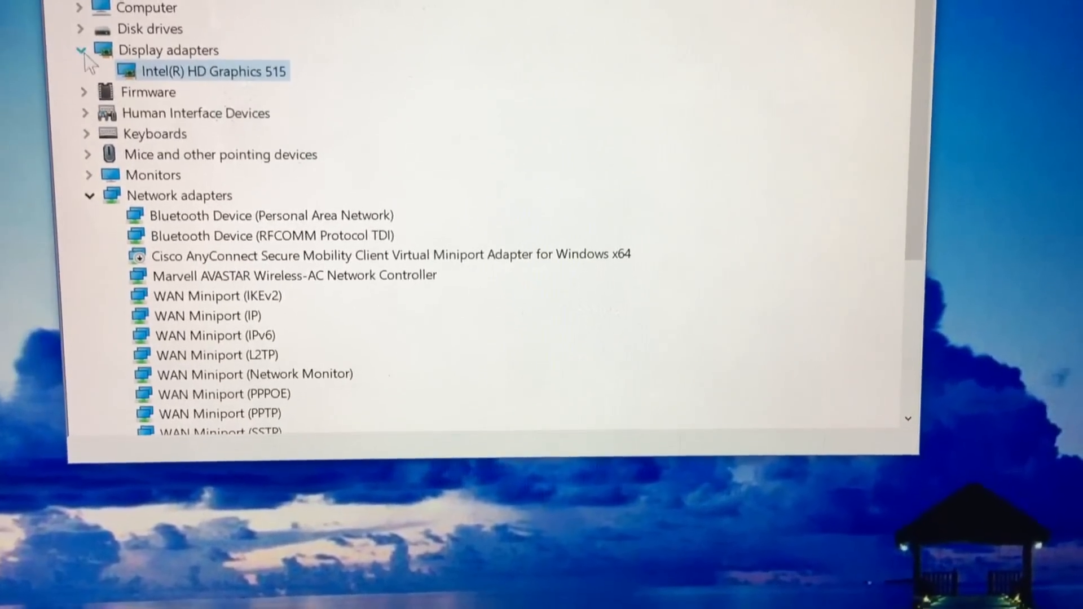
click(80, 50)
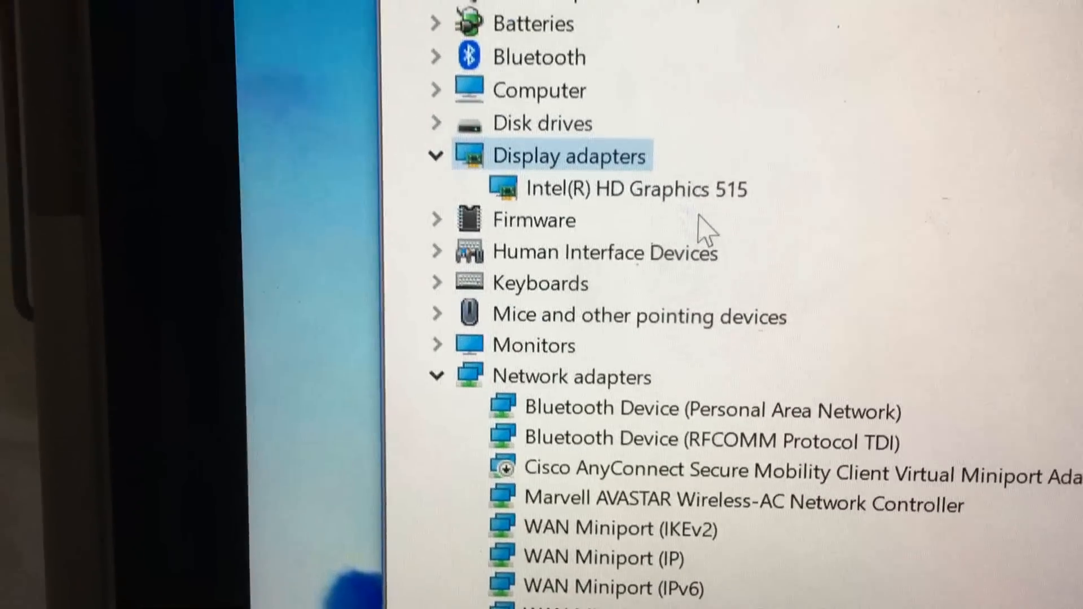
scroll(up, 3)
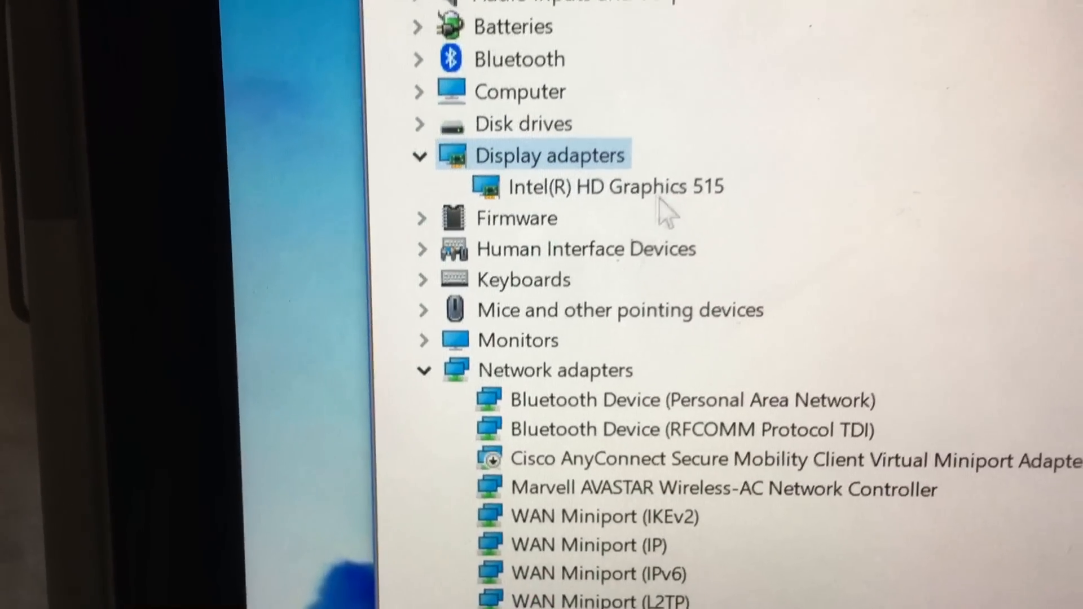
scroll(down, 3)
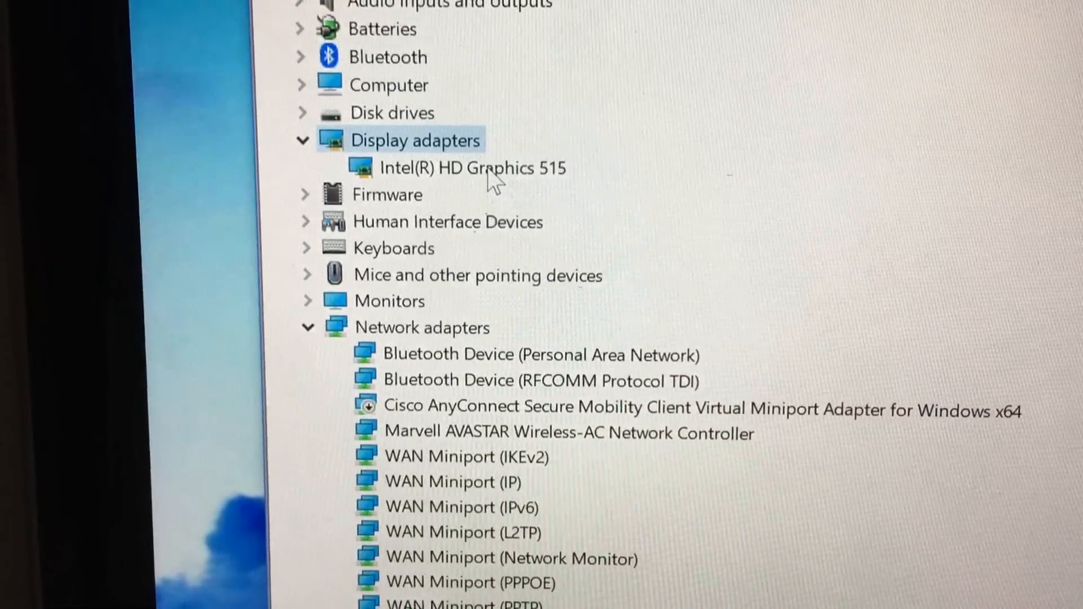
click(472, 168)
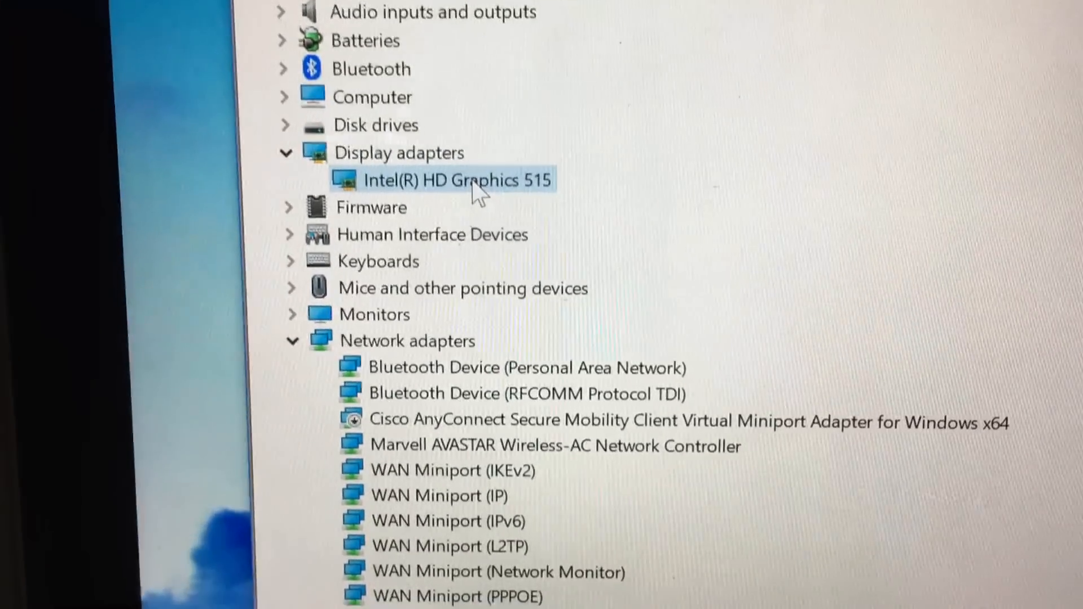